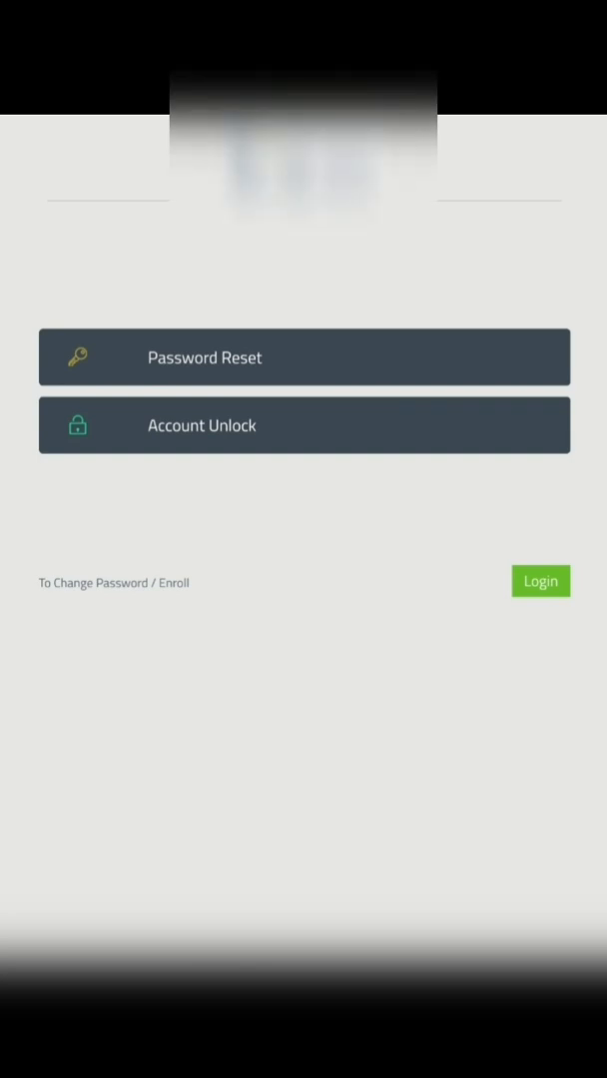
Sign in to the ADSelfService Plus app to reach the Change Password screen
left_click(540, 580)
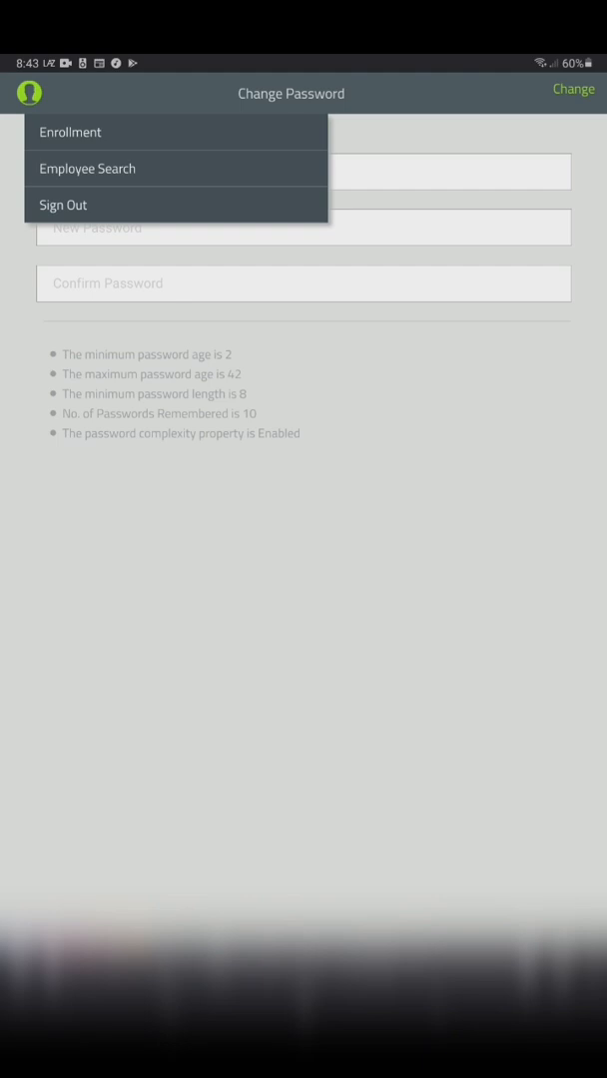
View the enrolled security questions, then leave enrollment to begin a password reset
left_click(71, 130)
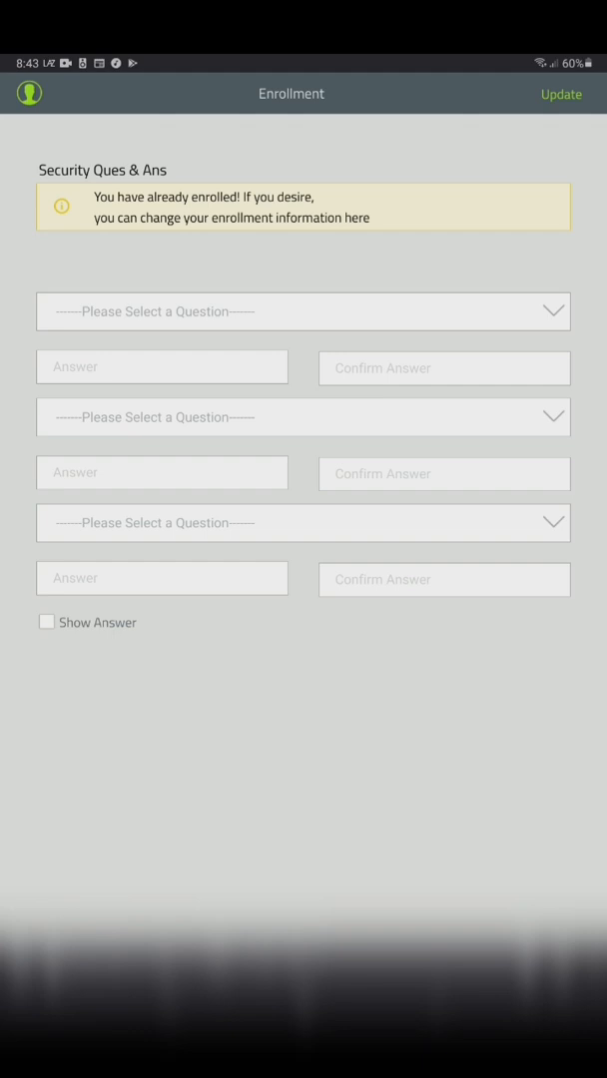
left_click(28, 92)
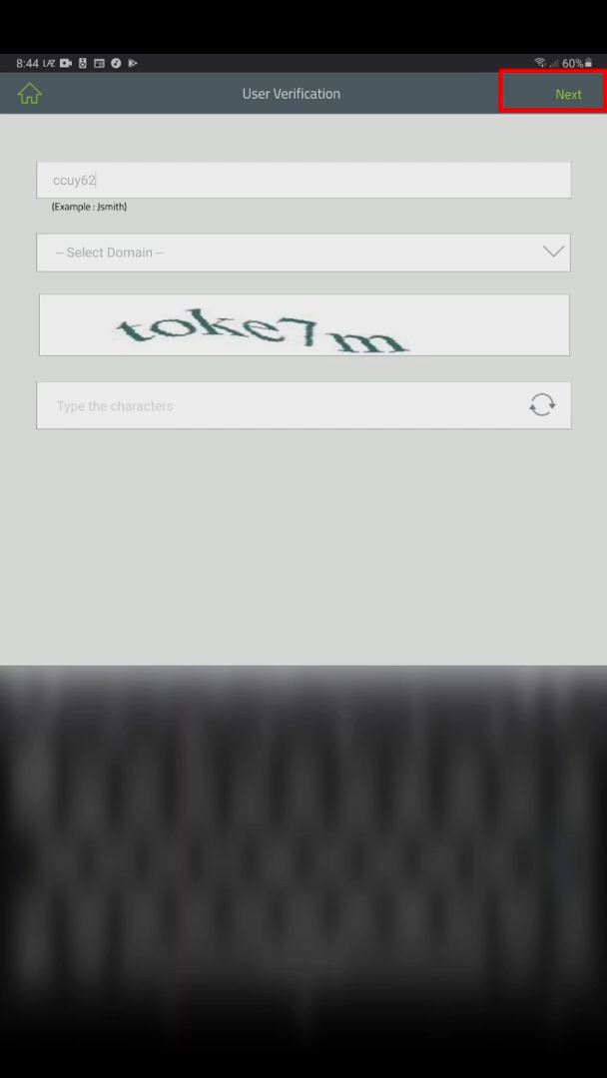
Submit the entered username on the User Verification page
left_click(568, 92)
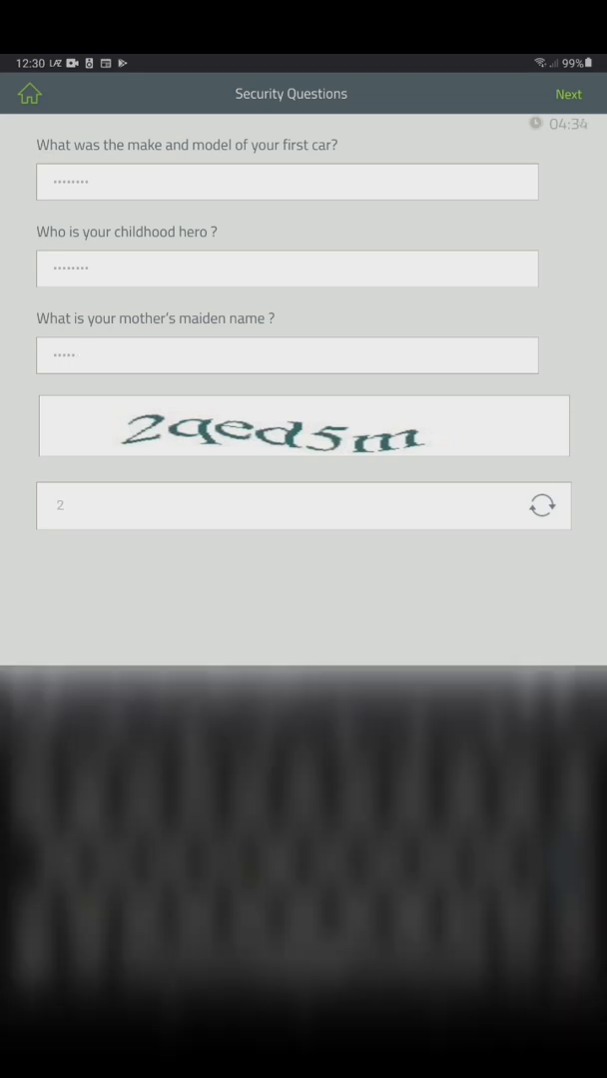
Submit the three security answers and captcha characters for verification
left_click(568, 93)
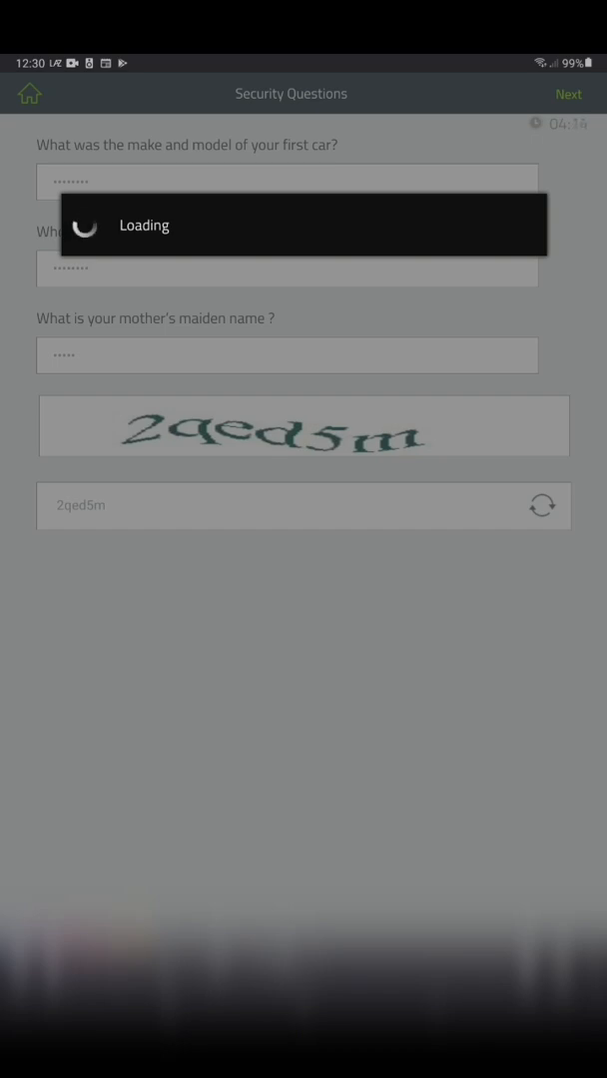
left_click(568, 93)
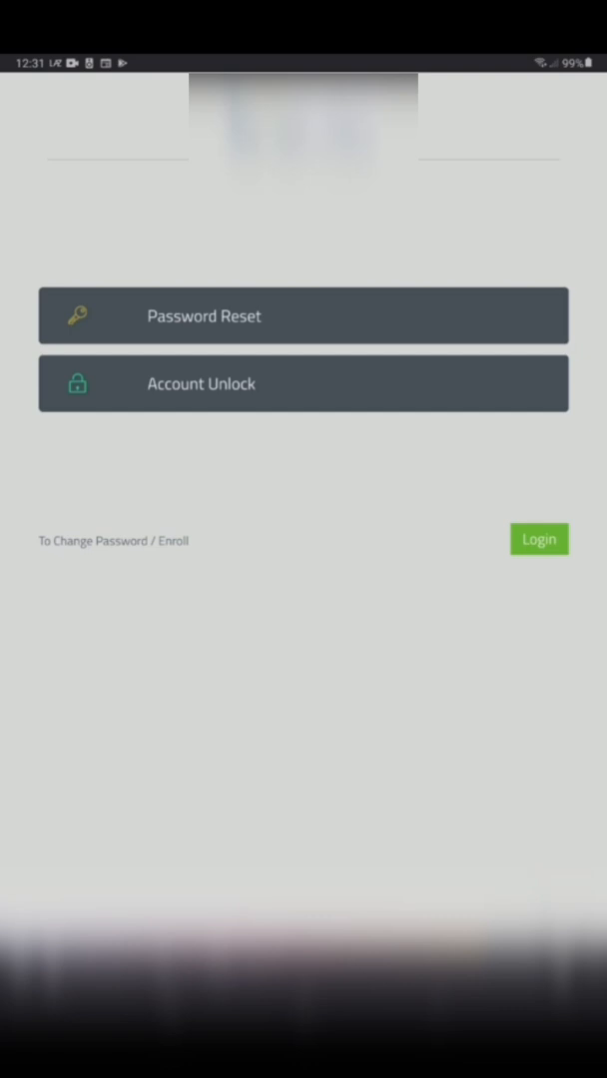
Choose Account Unlock from the self-service start screen
left_click(303, 315)
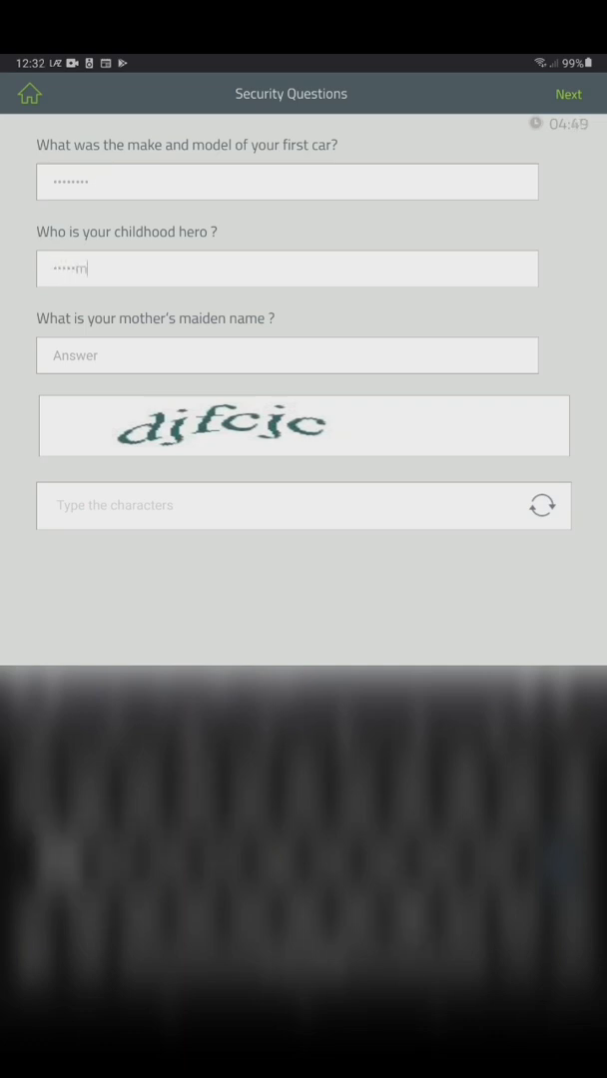
Enter the security answers 'a', 'd' and 'jf', plus captcha 'cjc'
type("a")
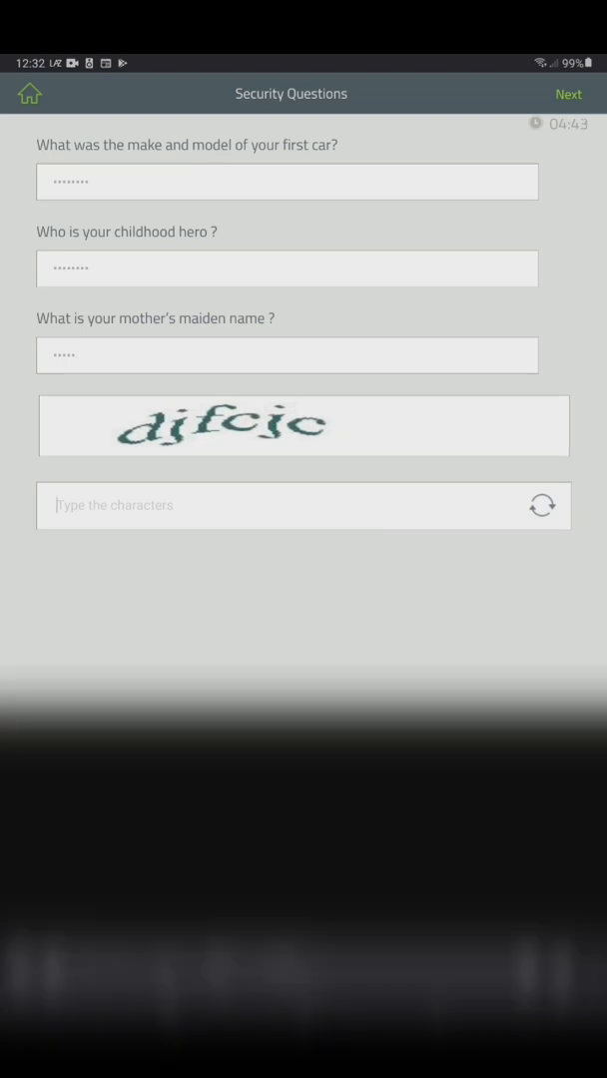
type("d")
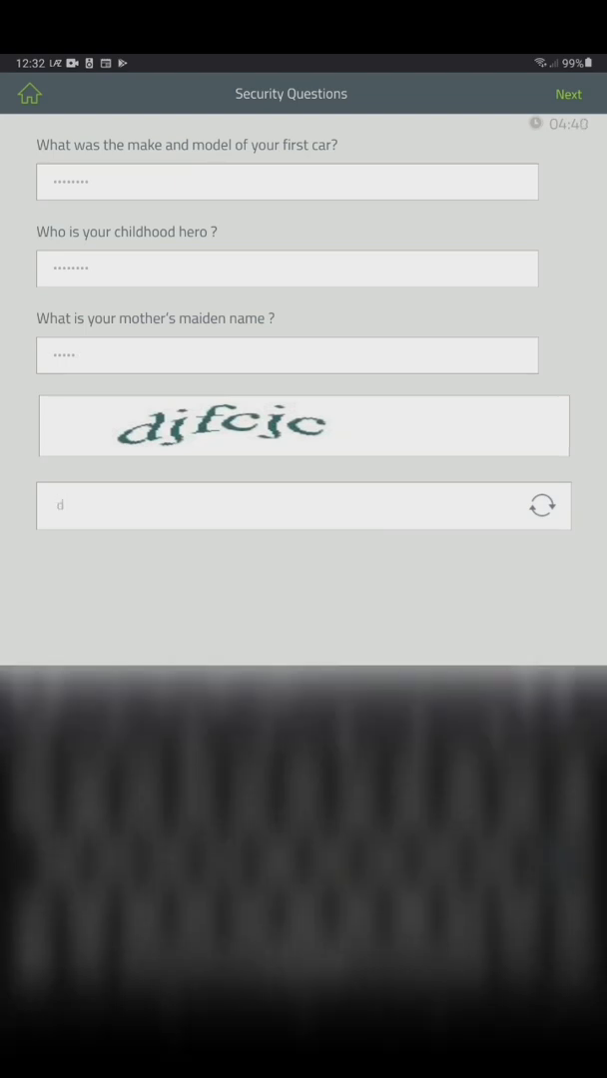
type("jf")
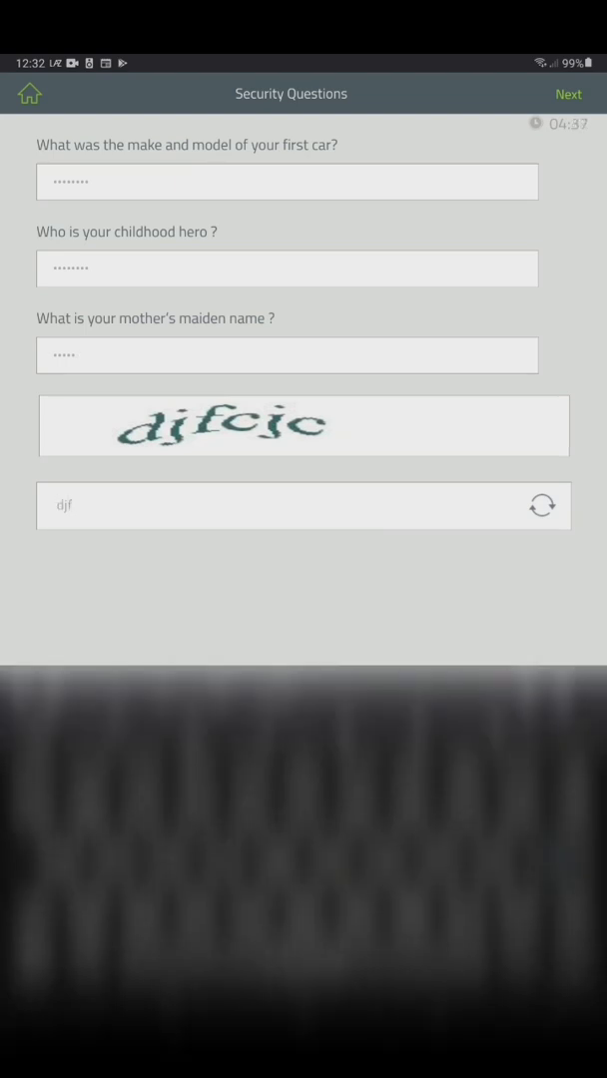
type("cjc")
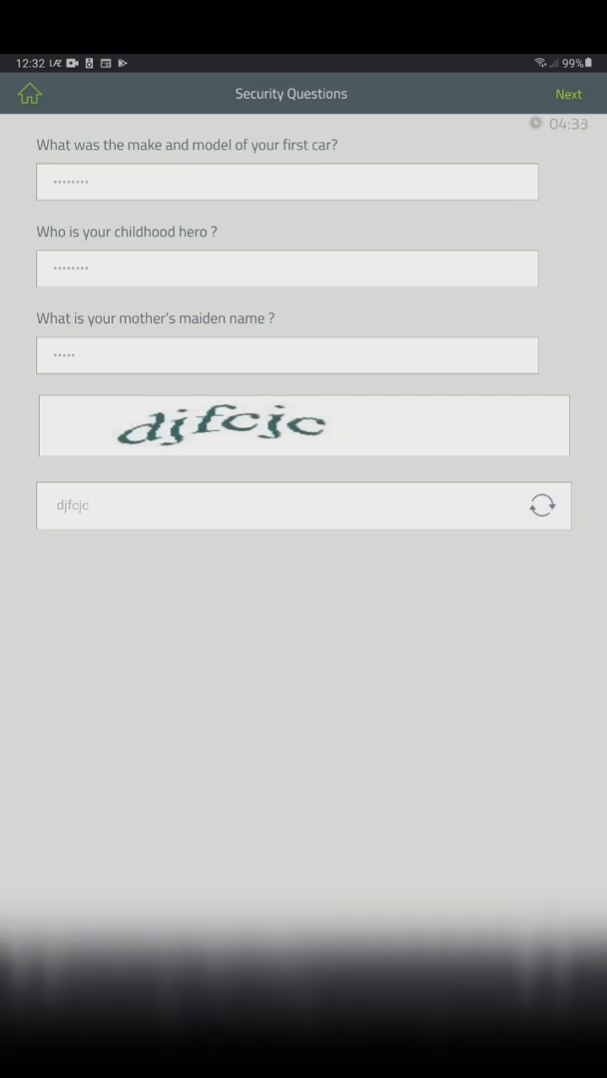
Submit the answers for verification, then begin typing captcha 'mn' on Account Unlock
left_click(568, 93)
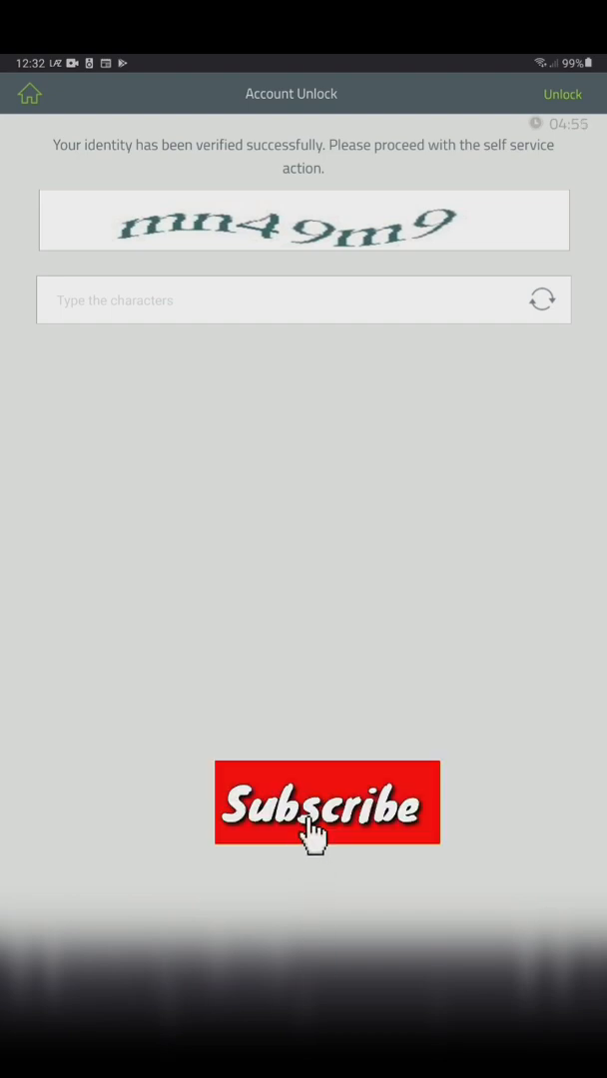
type("mn")
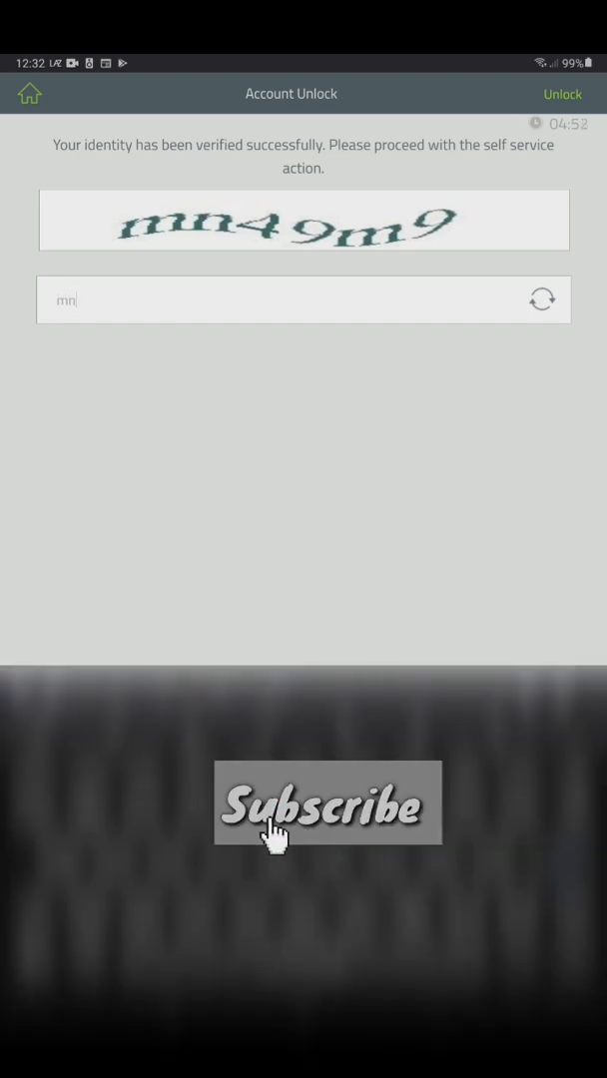